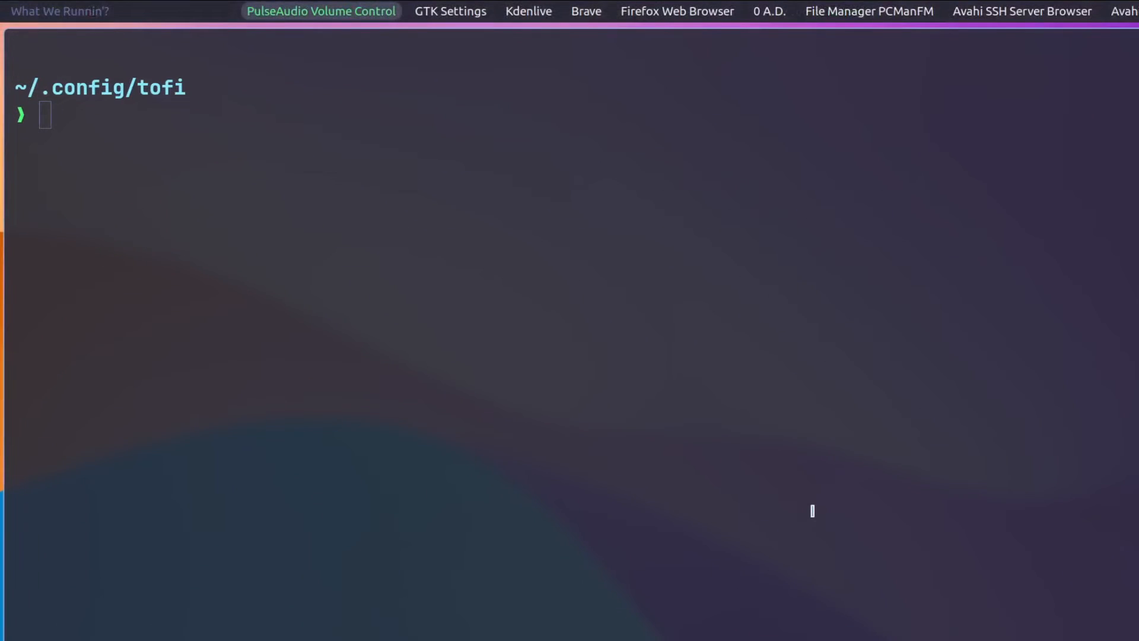
Step: Launch 0 A.D. from the tofi bar, then exit the game and confirm with Yes
left_click(528, 11)
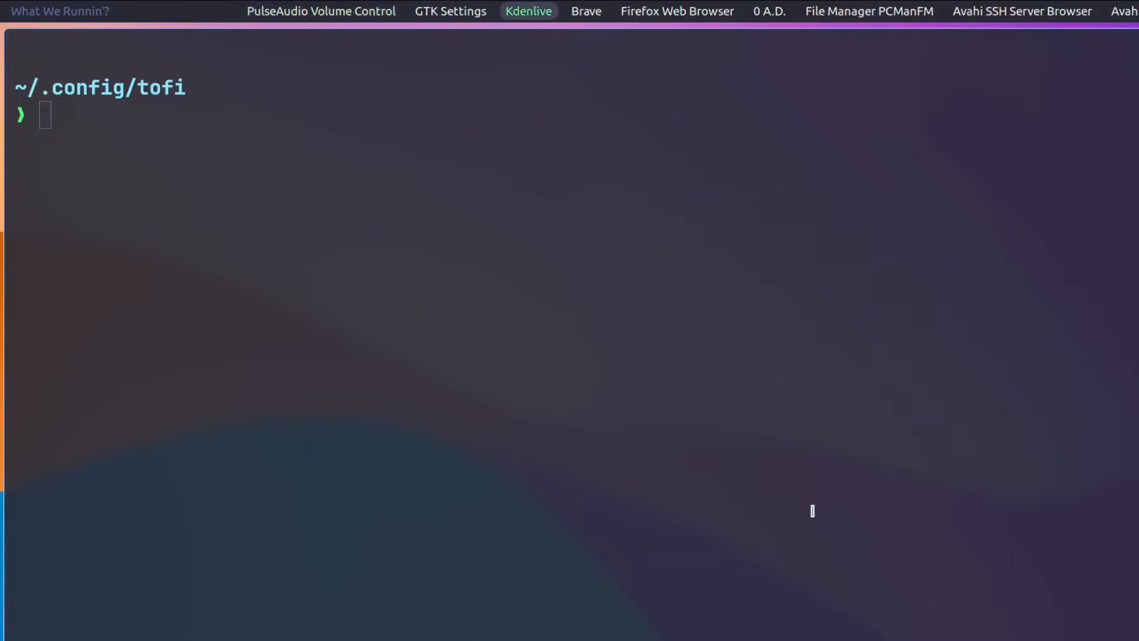
left_click(449, 11)
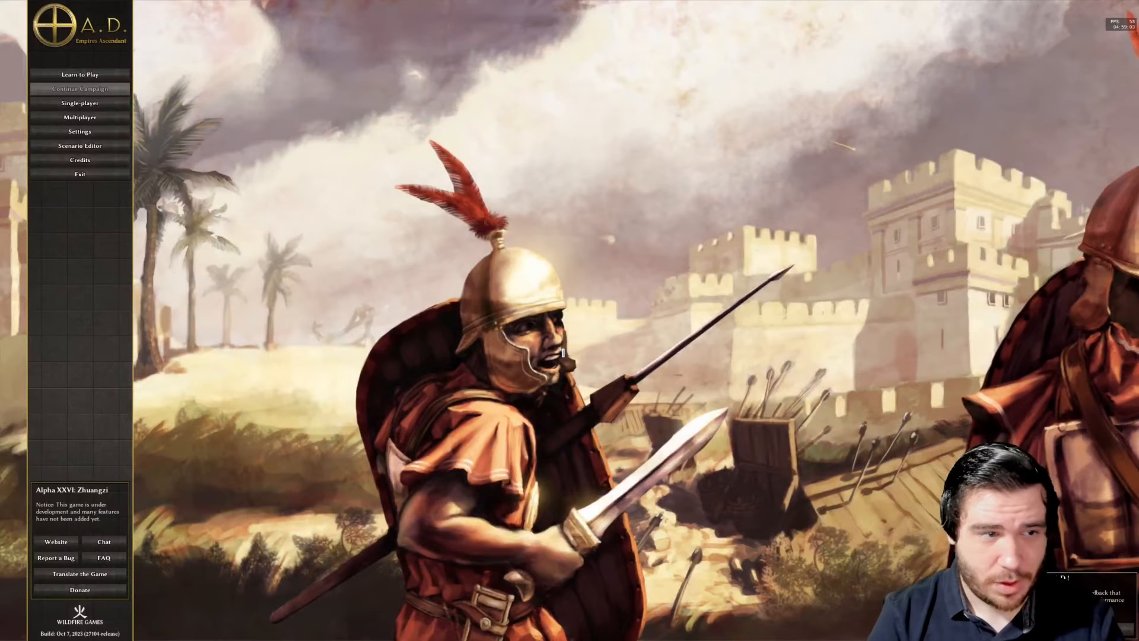
left_click(79, 174)
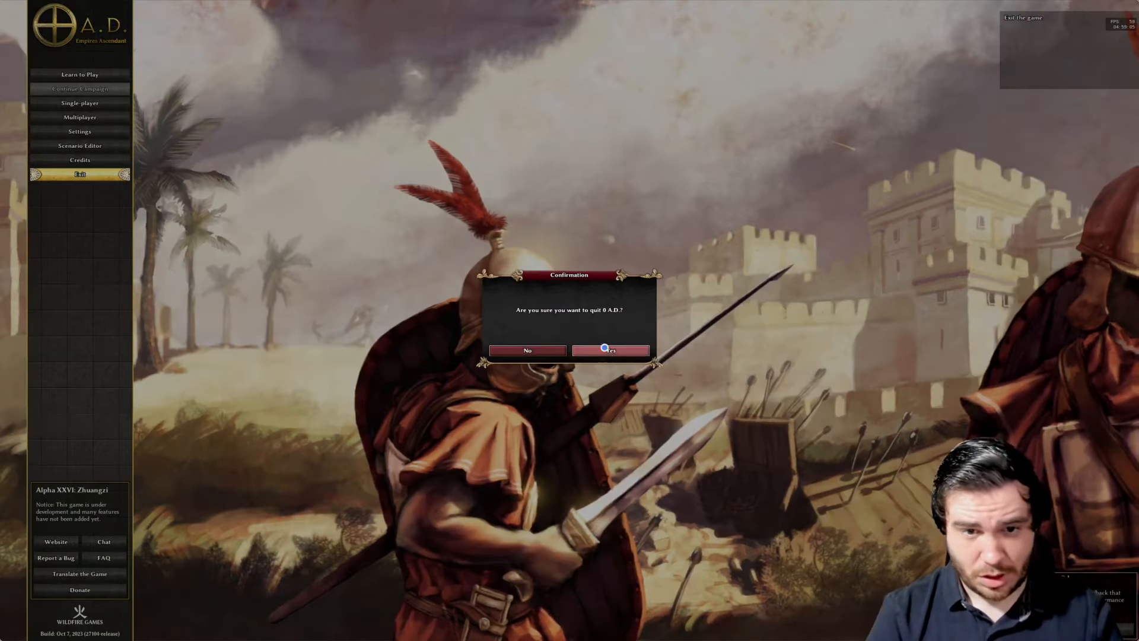
left_click(610, 350)
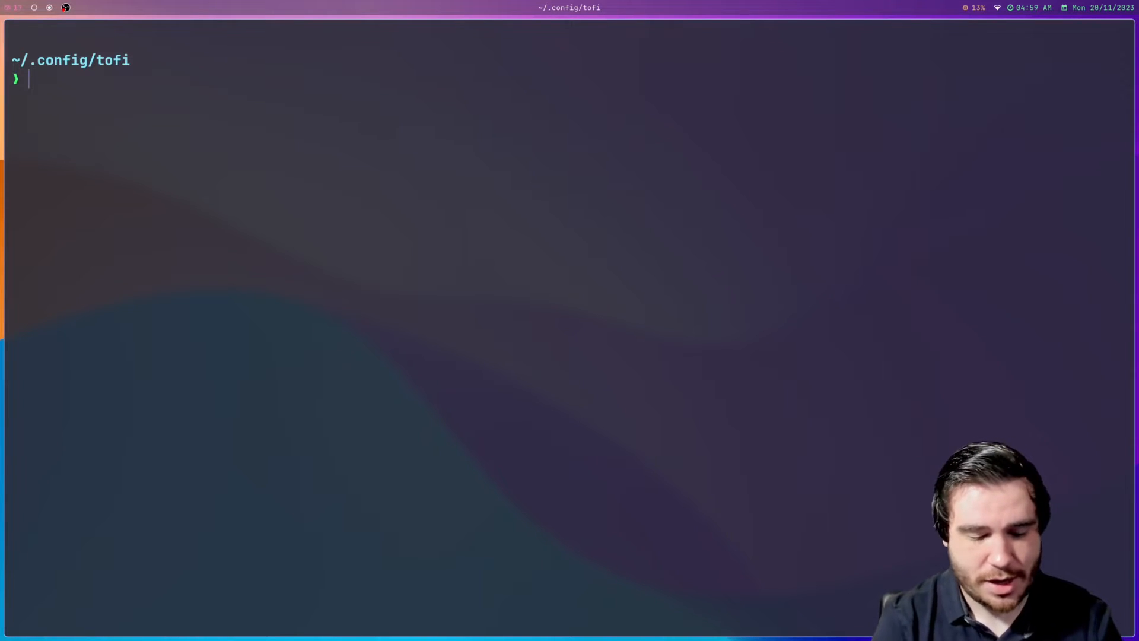
type("vim config")
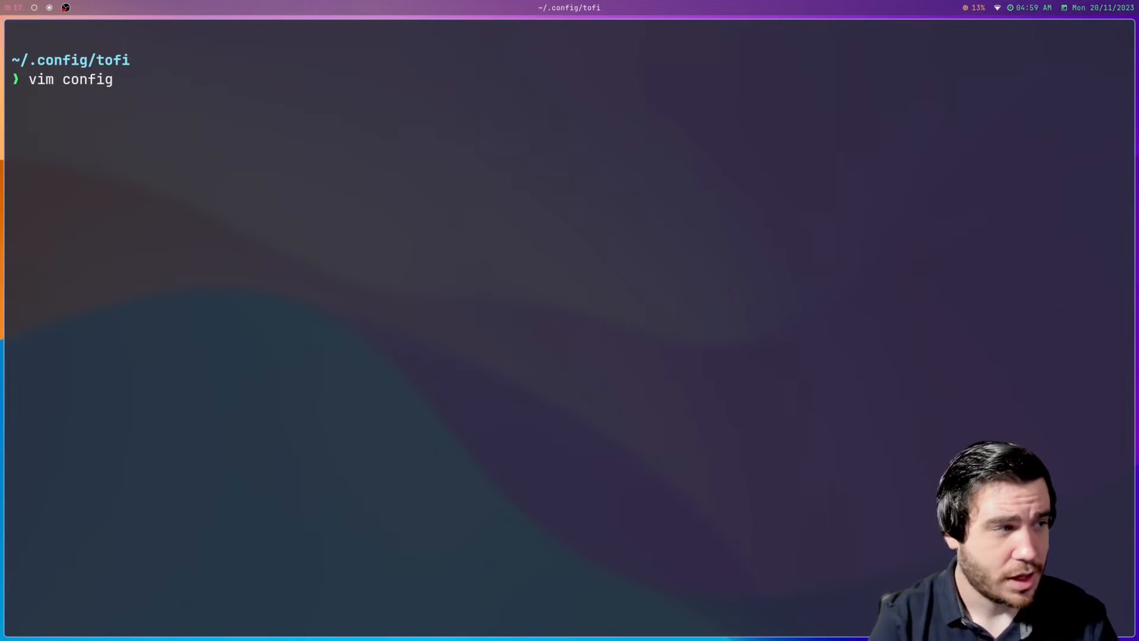
key("enter")
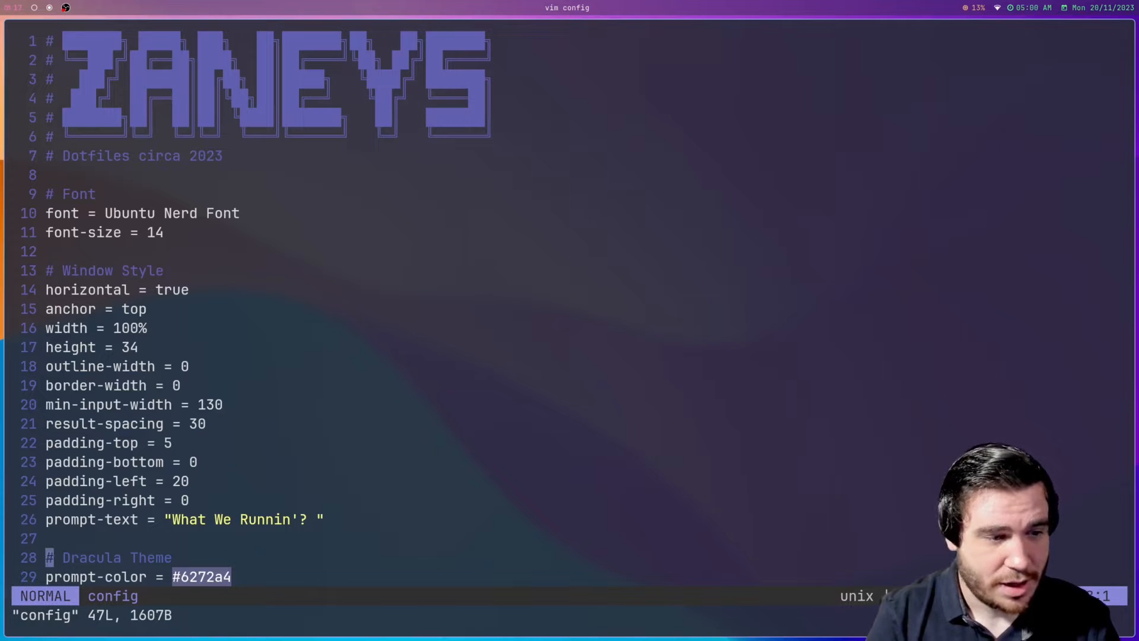
scroll("down", 3)
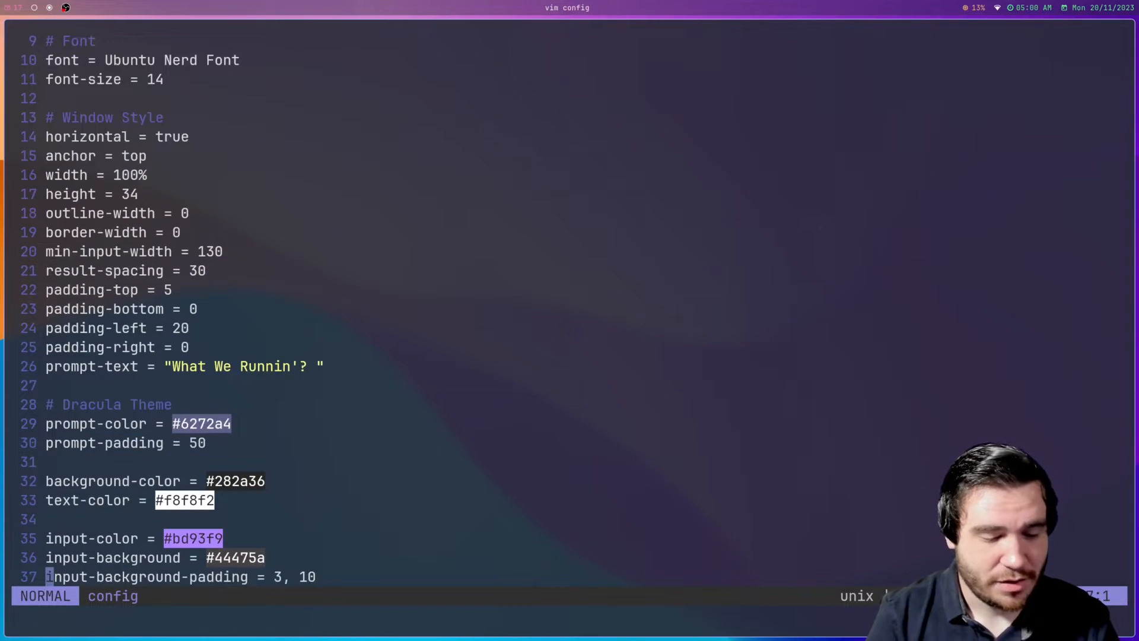
scroll("down", 3)
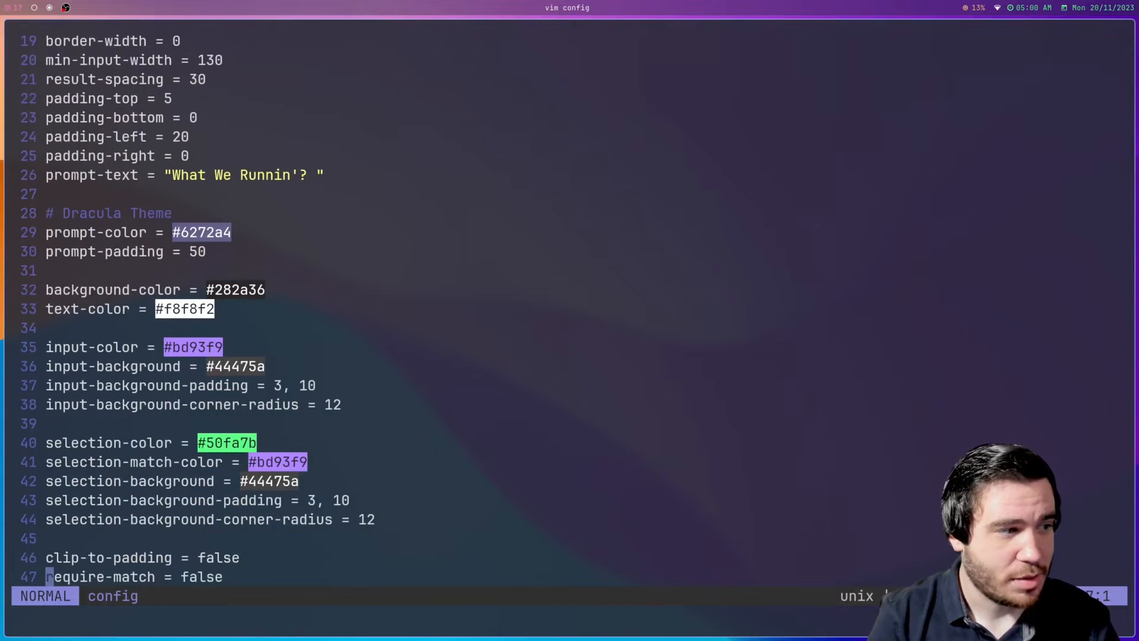
key("k")
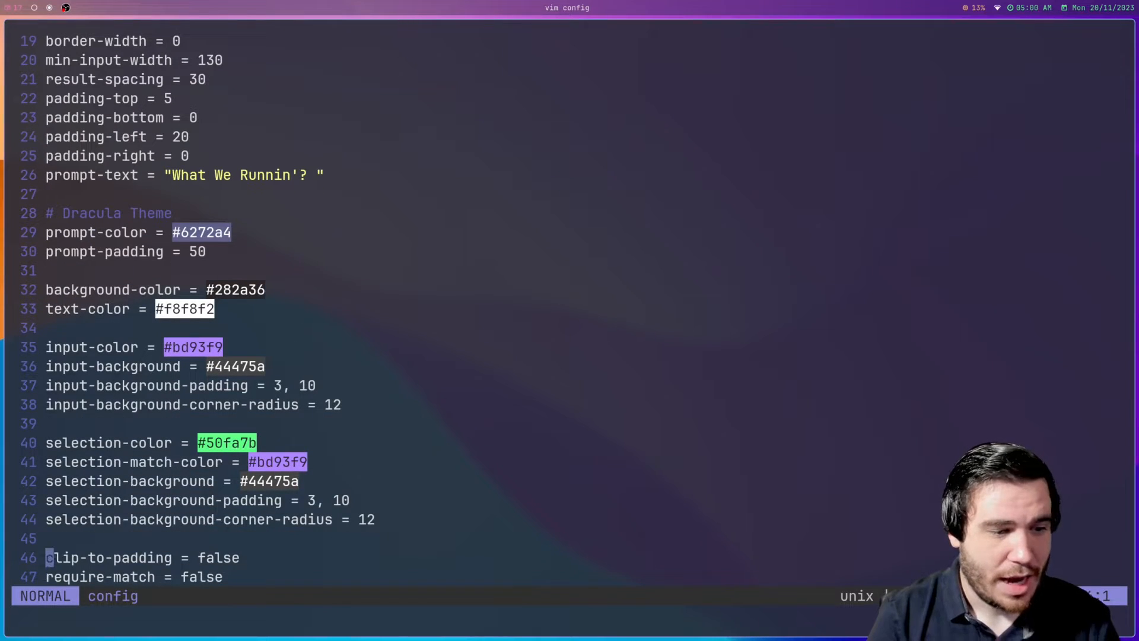
key("j")
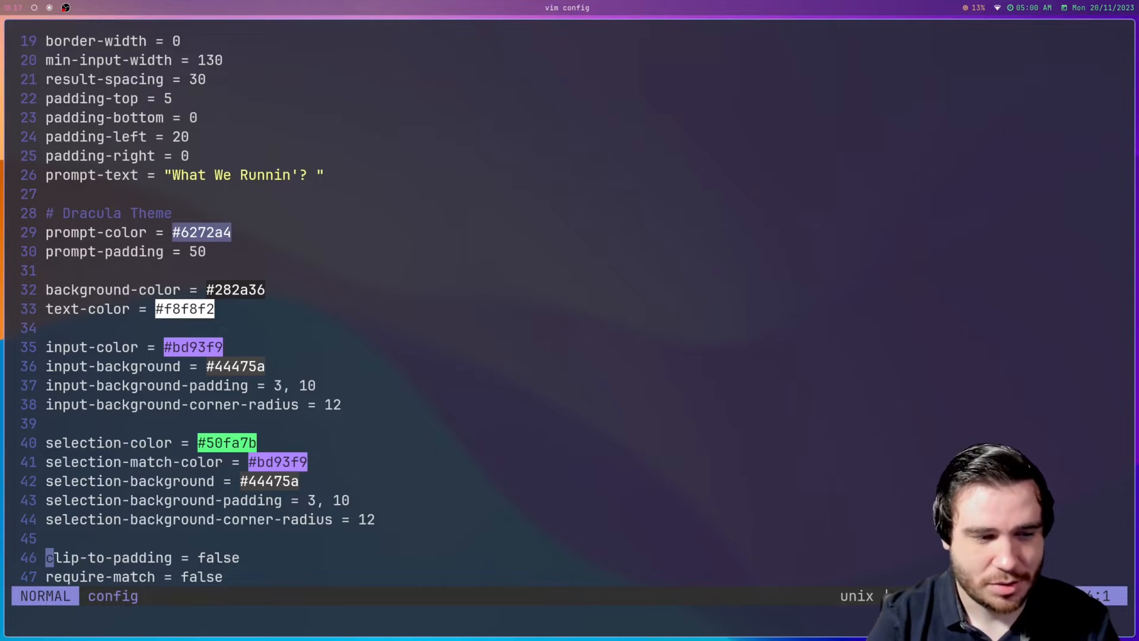
key("k")
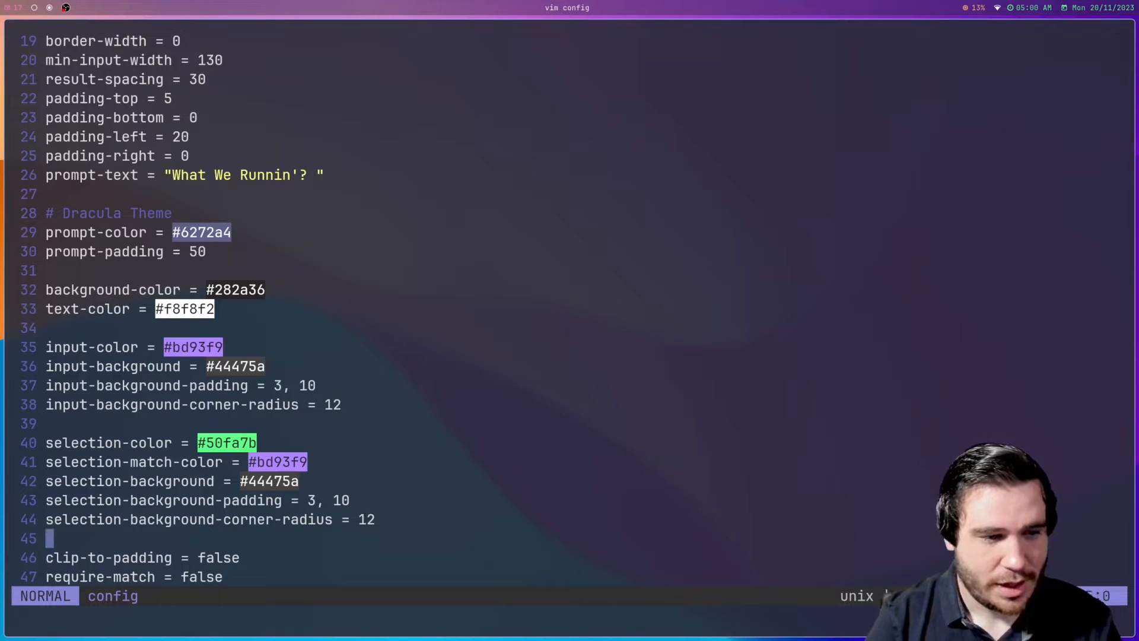
scroll("up", 3)
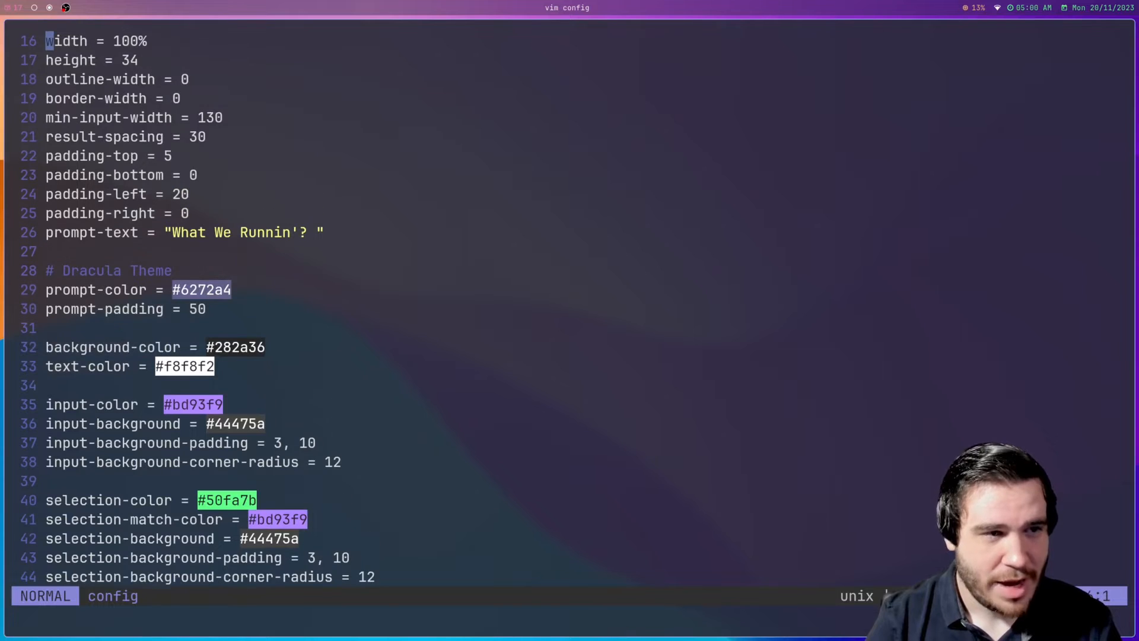
scroll("down", 3)
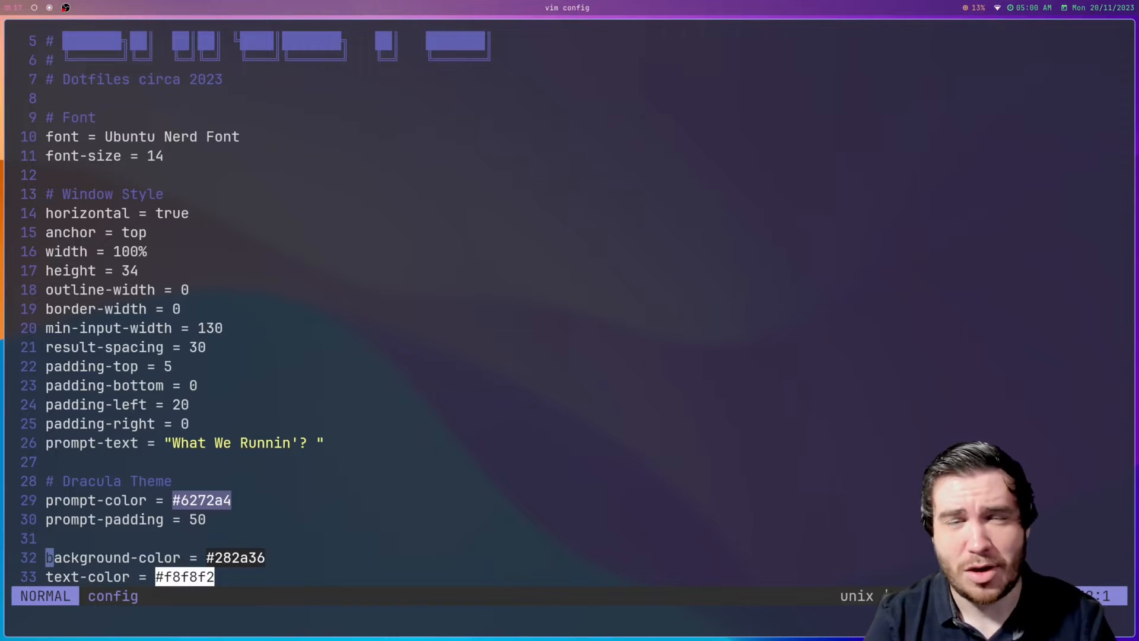
key("j")
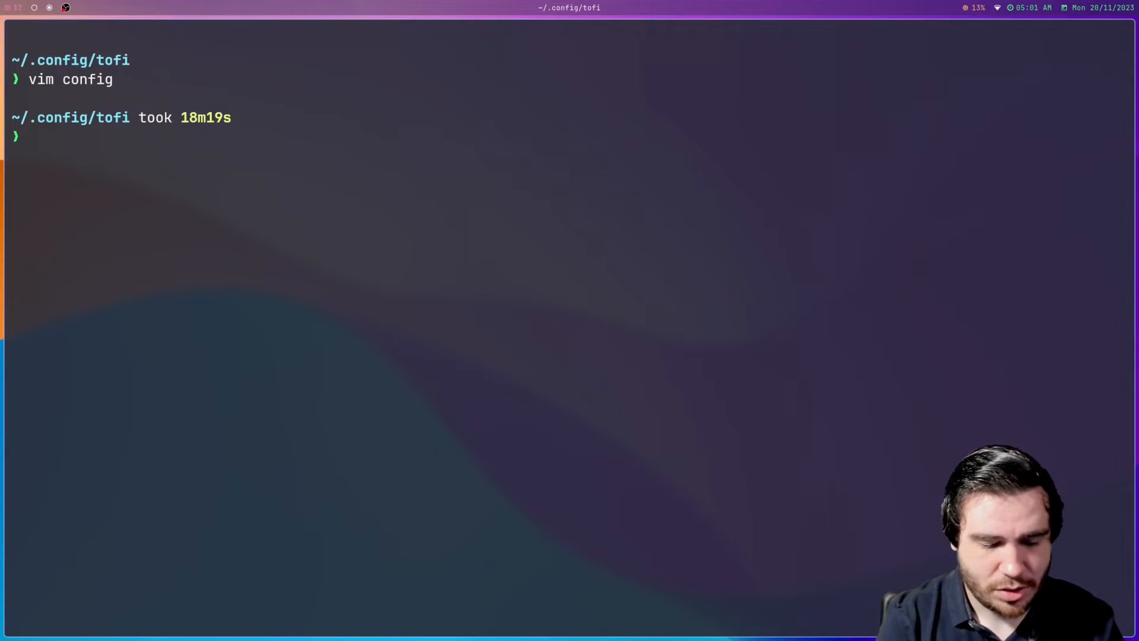
Step: Run tofi-drun and choose nwg-look so its command is printed in the terminal
type("tofi-")
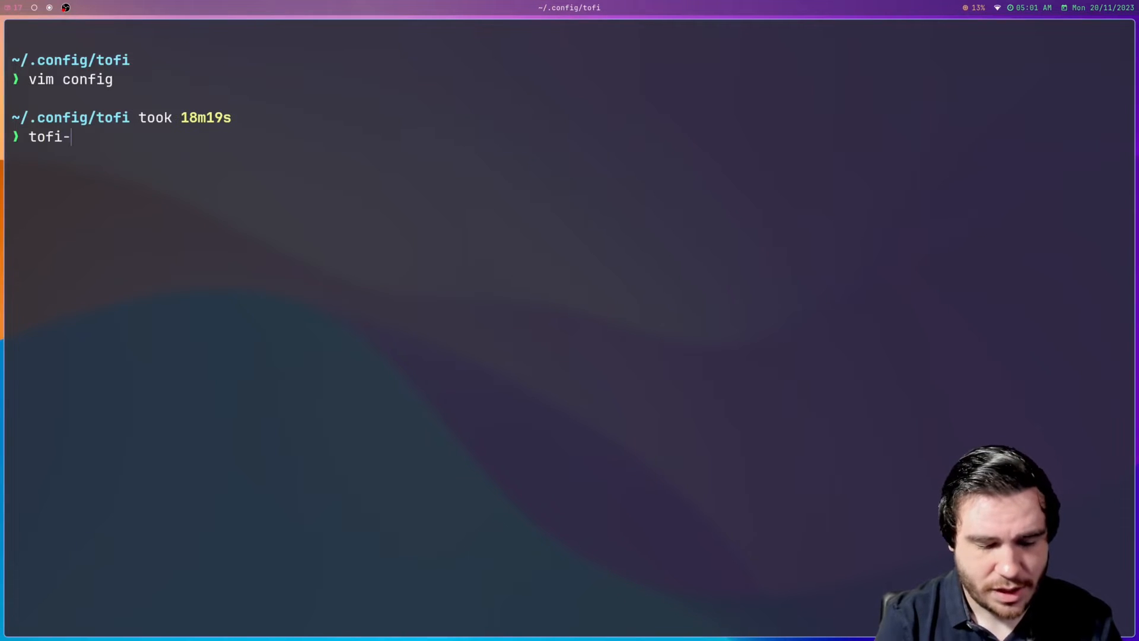
type("drun")
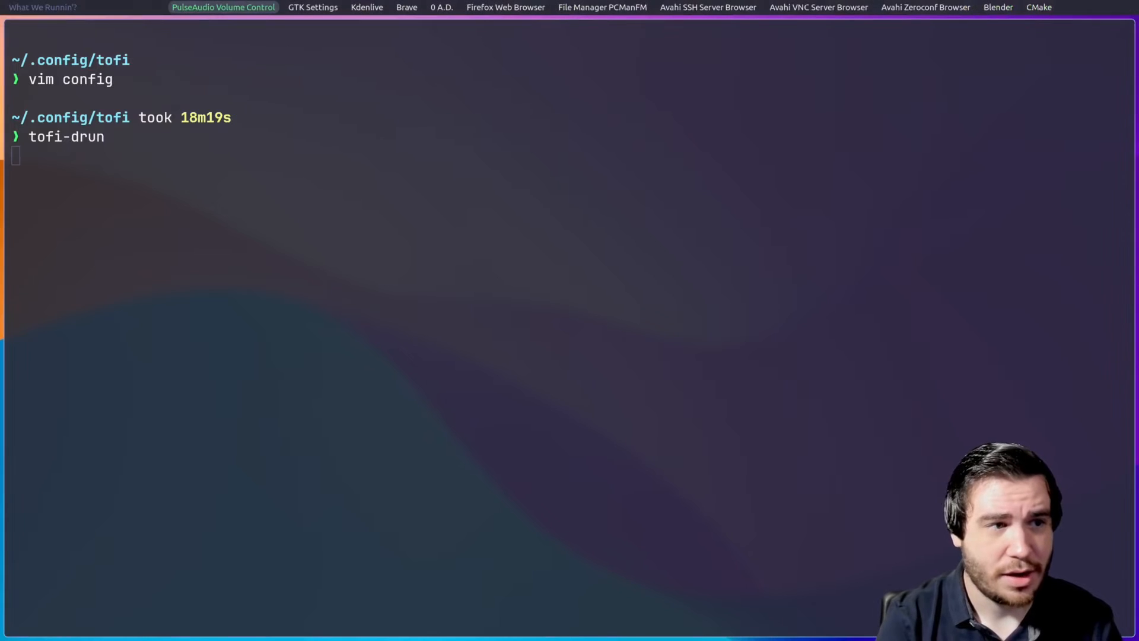
left_click(312, 7)
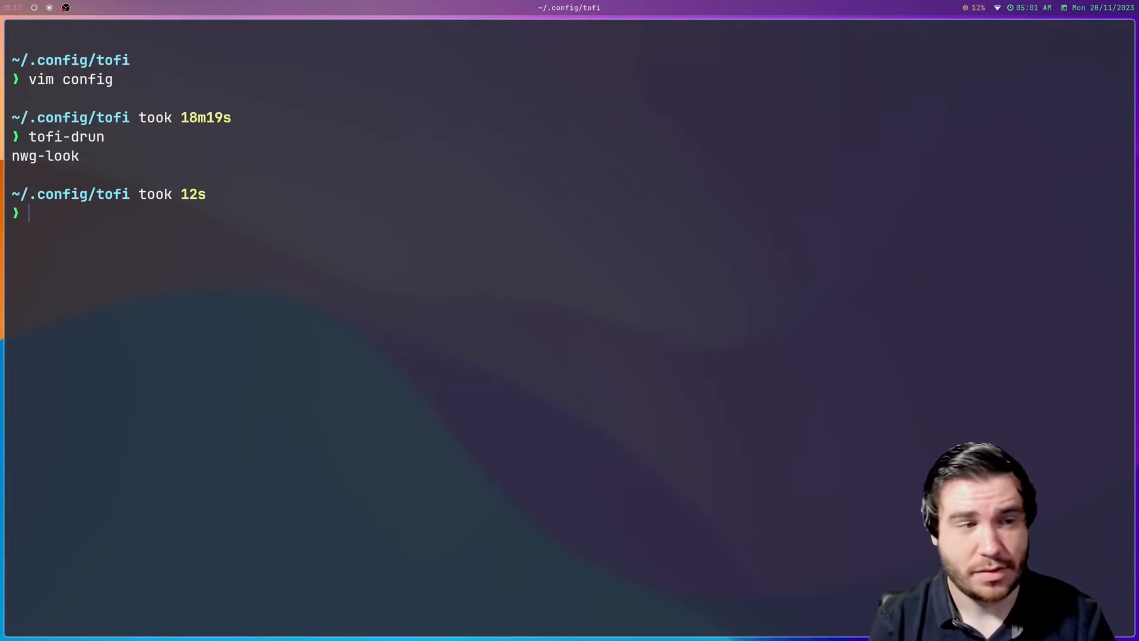
Step: Return home with cd and start the command vim .config/hypr/hyprland.conf
type("cd")
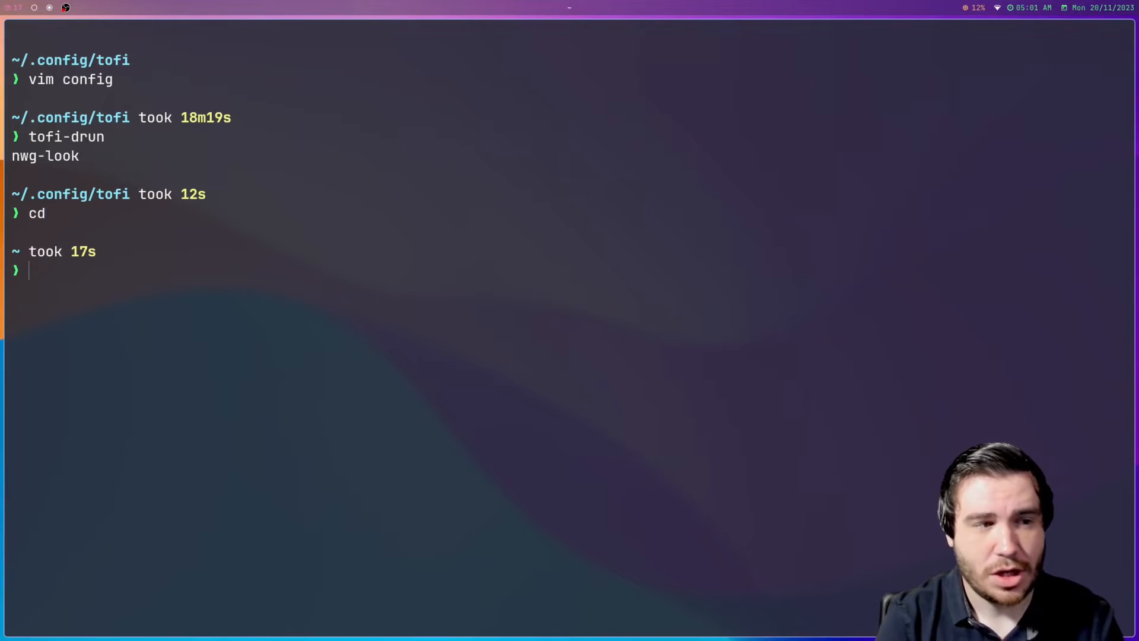
type("vim .config/")
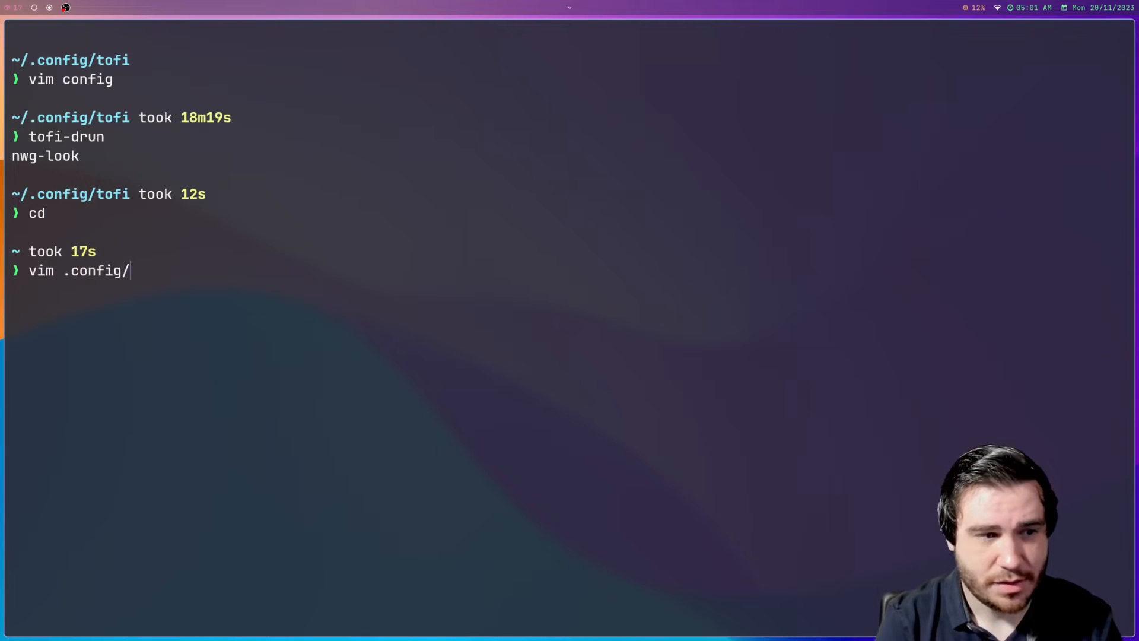
type("hypr/hypr")
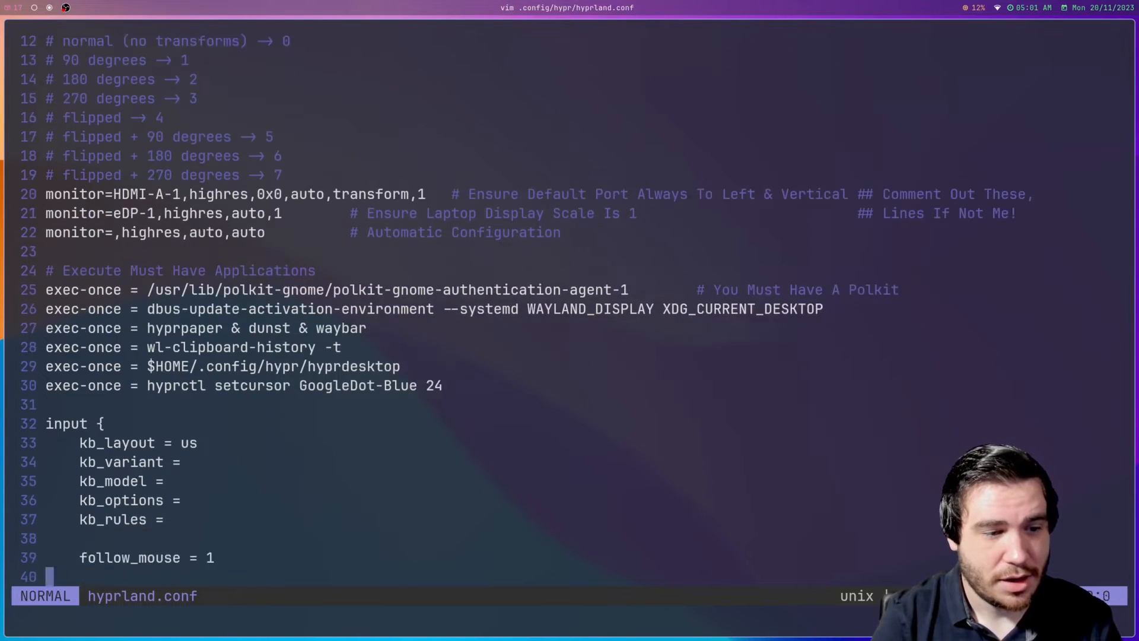
Step: Scroll hyprland.conf to the System Application Keybinds and move along the tofi-drun binding on line 108
scroll("down", 3)
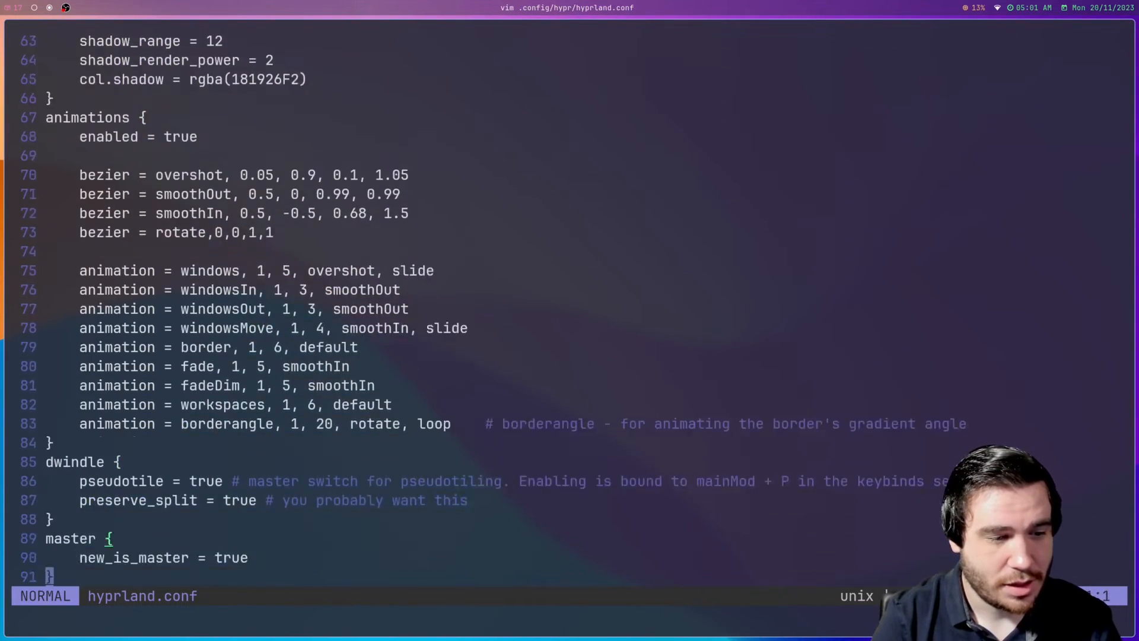
scroll("down", 3)
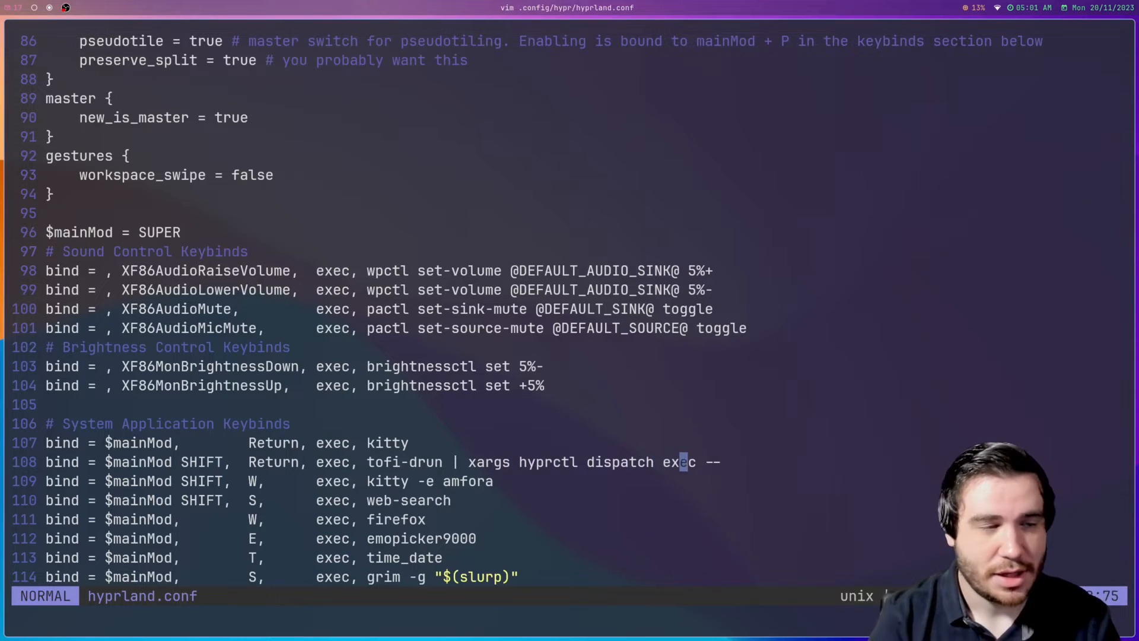
key("l")
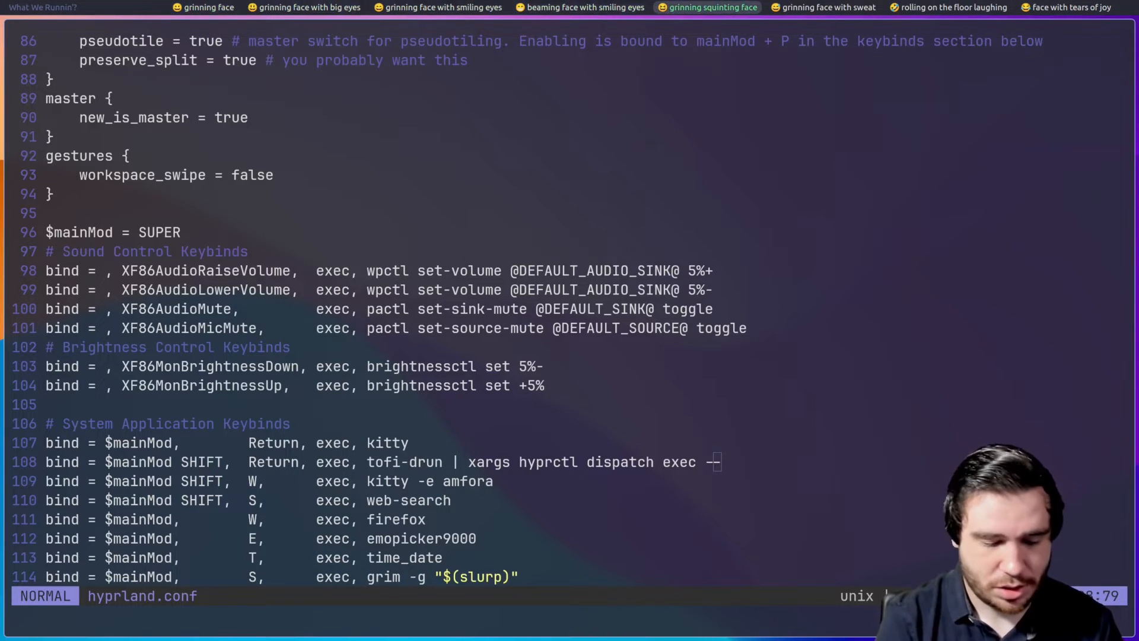
type("vam")
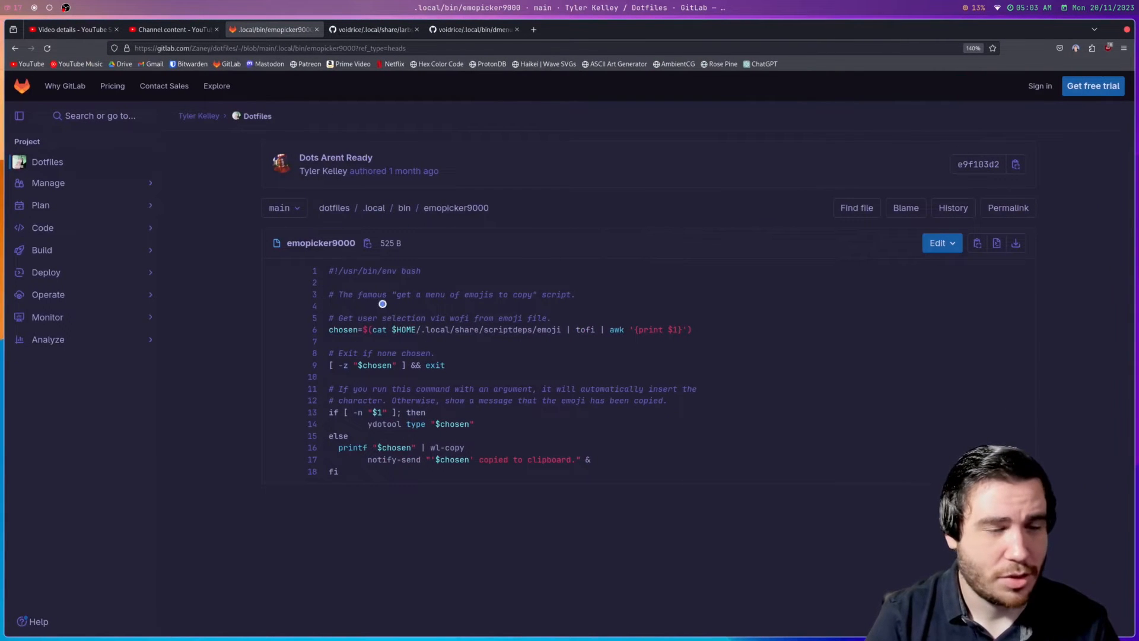
double_click(308, 243)
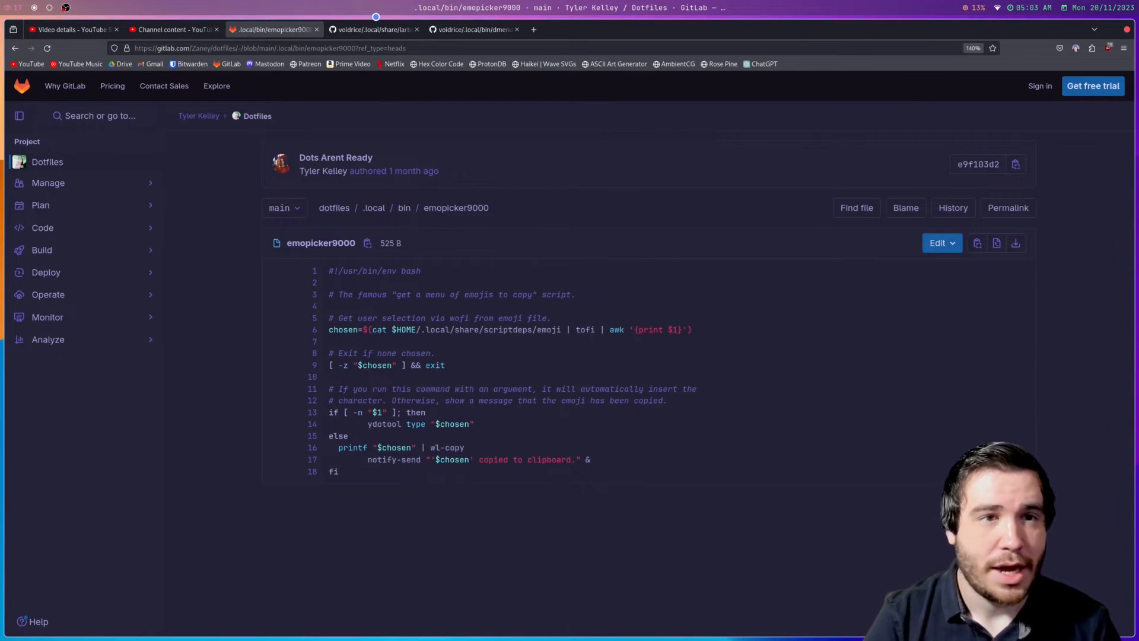
left_click(372, 29)
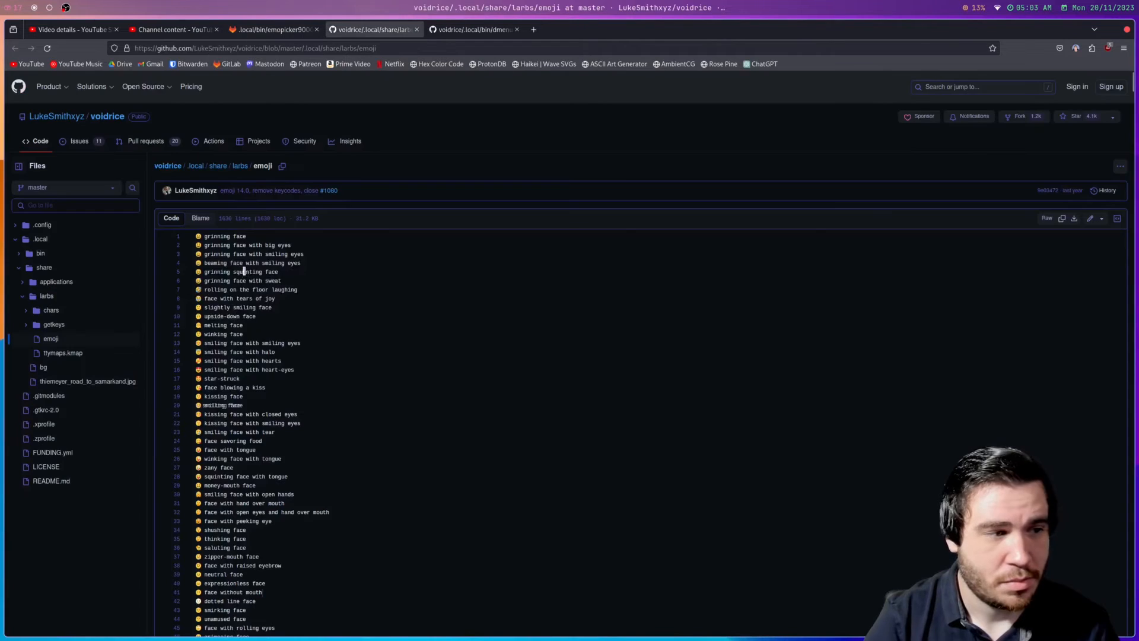
left_click(271, 29)
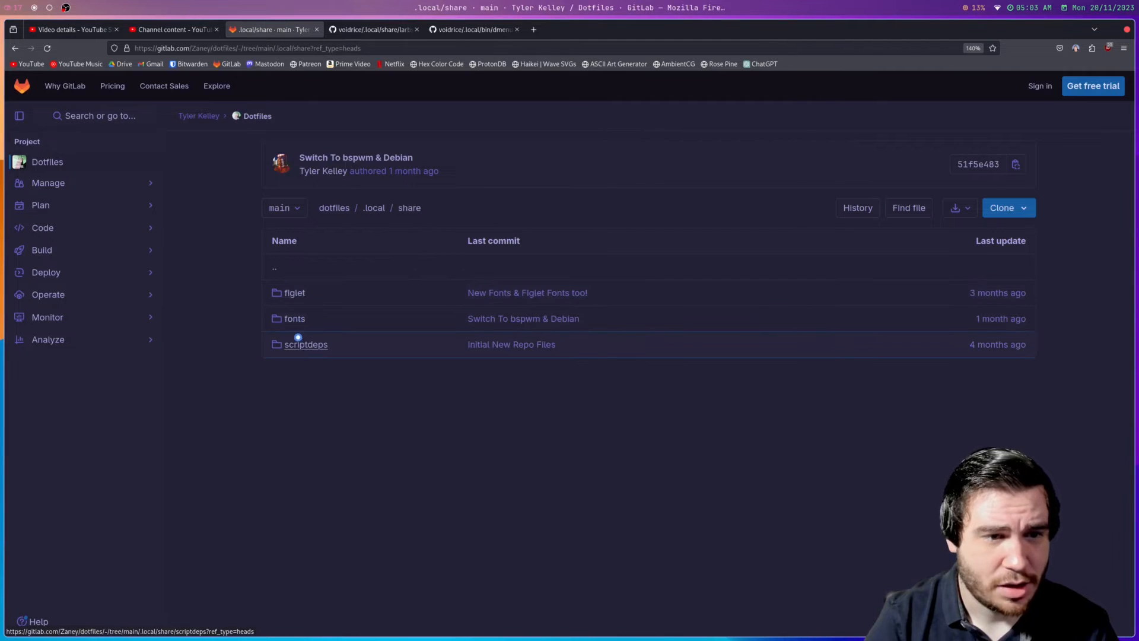
left_click(306, 344)
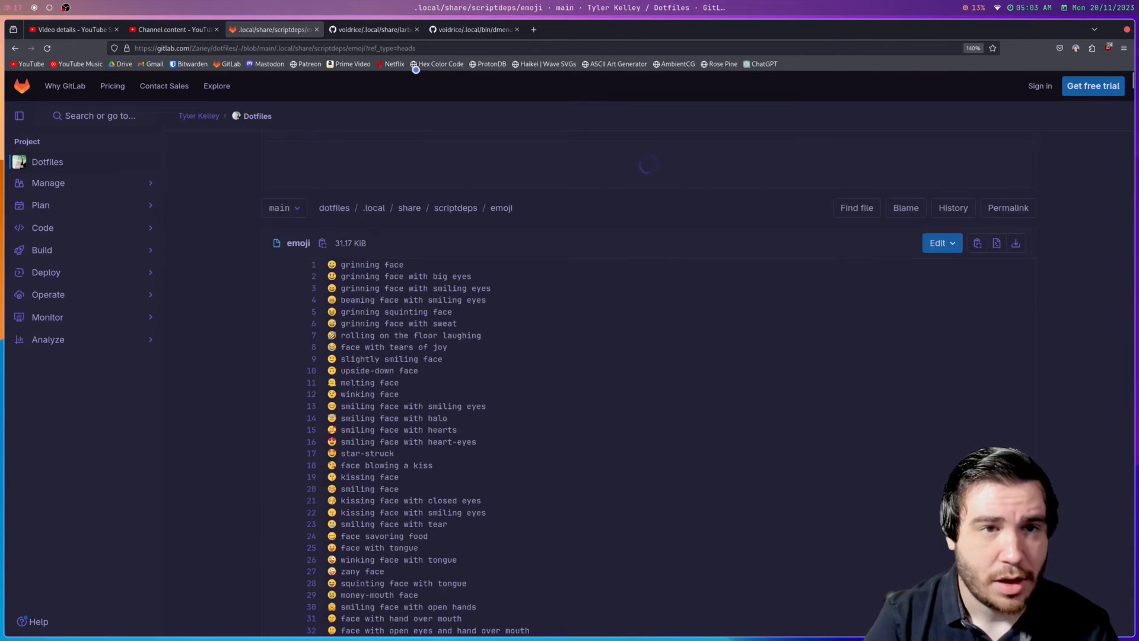
left_click(372, 29)
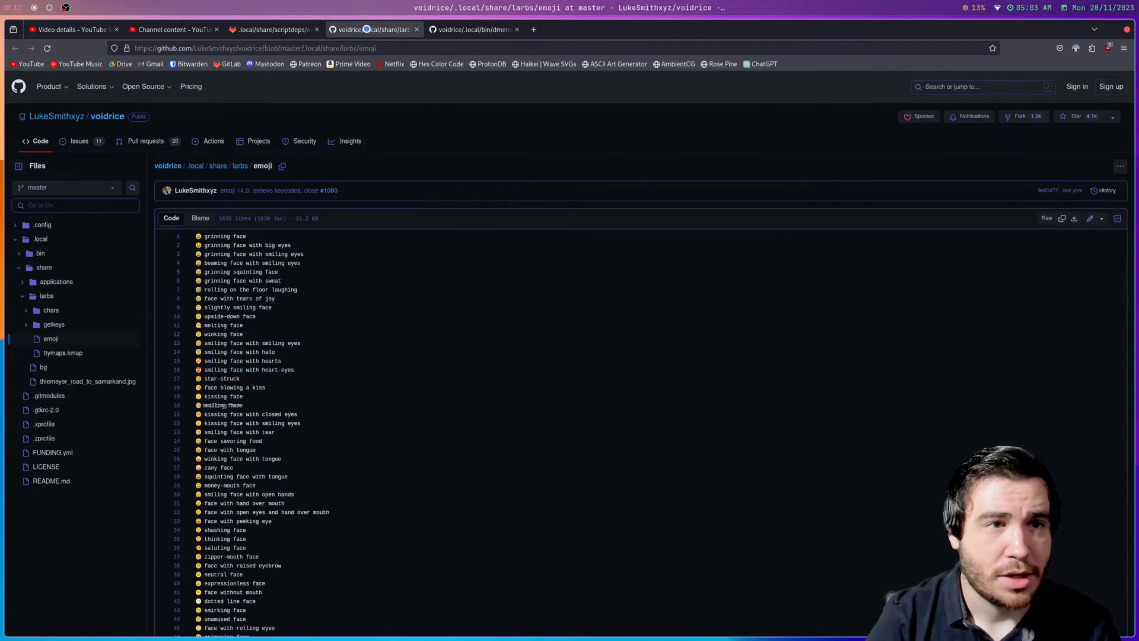
left_click(270, 29)
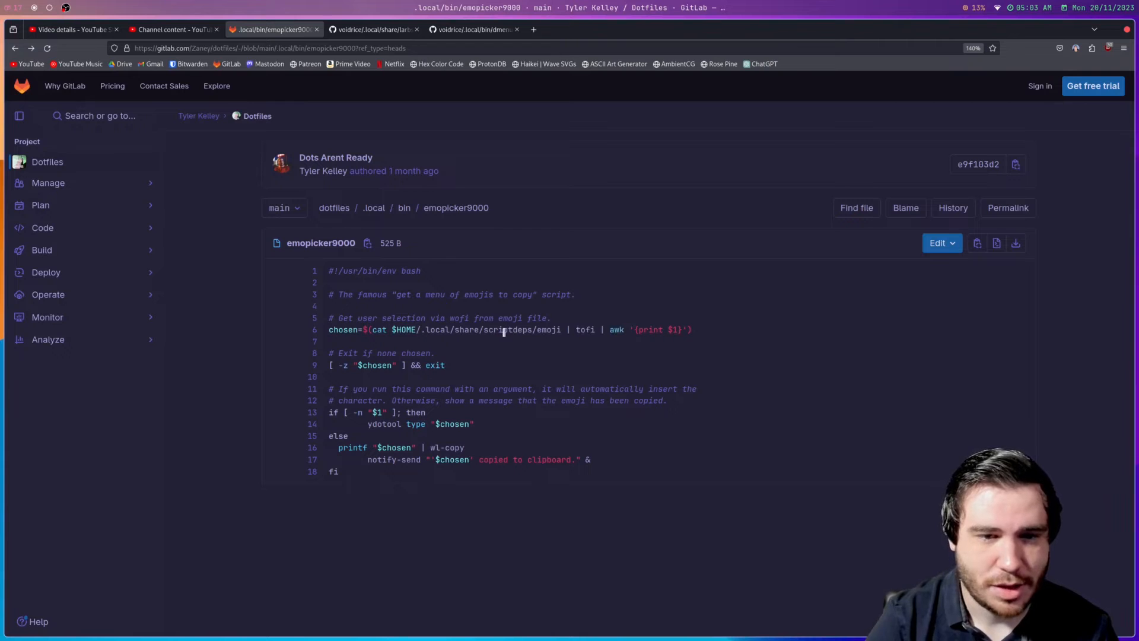
double_click(499, 330)
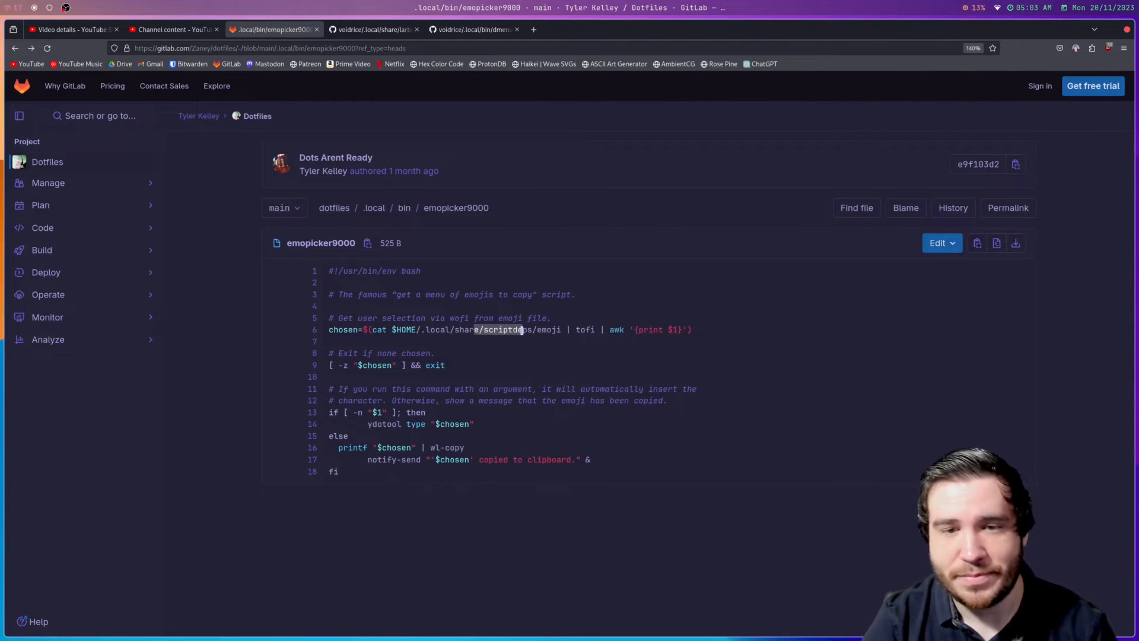